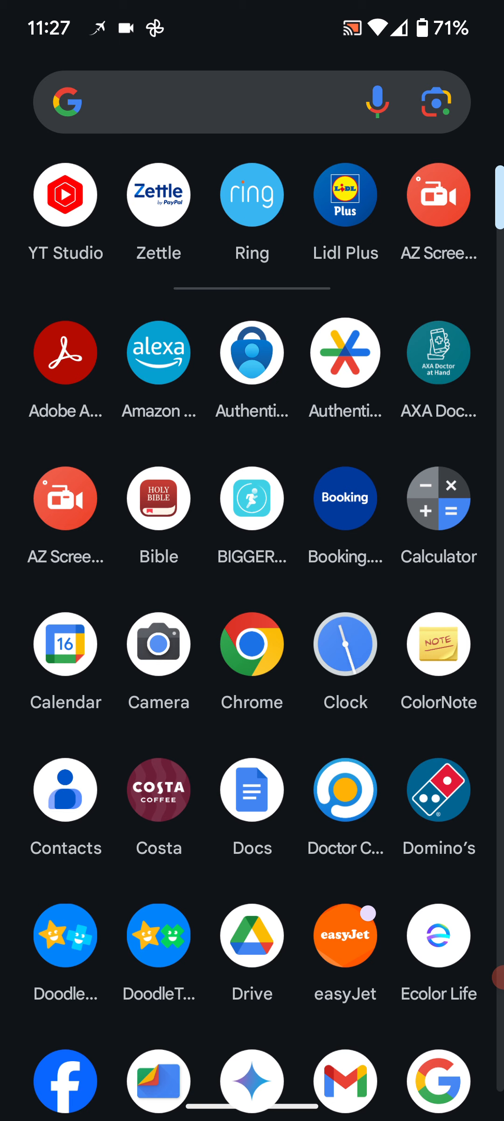
{"action": "mouse_move", "coordinate": [262, 243]}
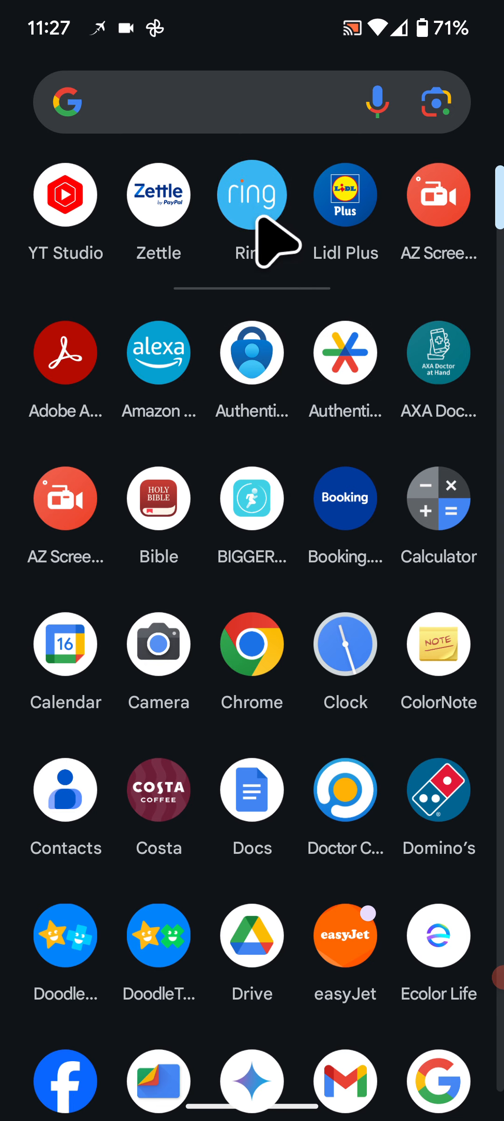
Launch Ring and go to the Front Door doorbell's camera page from the dashboard
{"action": "left_click", "coordinate": [252, 195]}
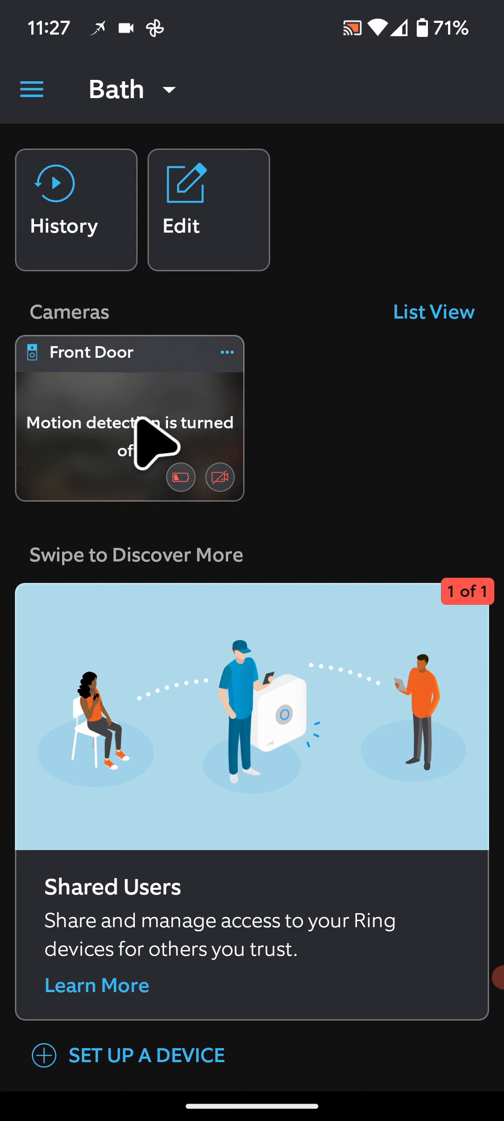
{"action": "left_click", "coordinate": [129, 419]}
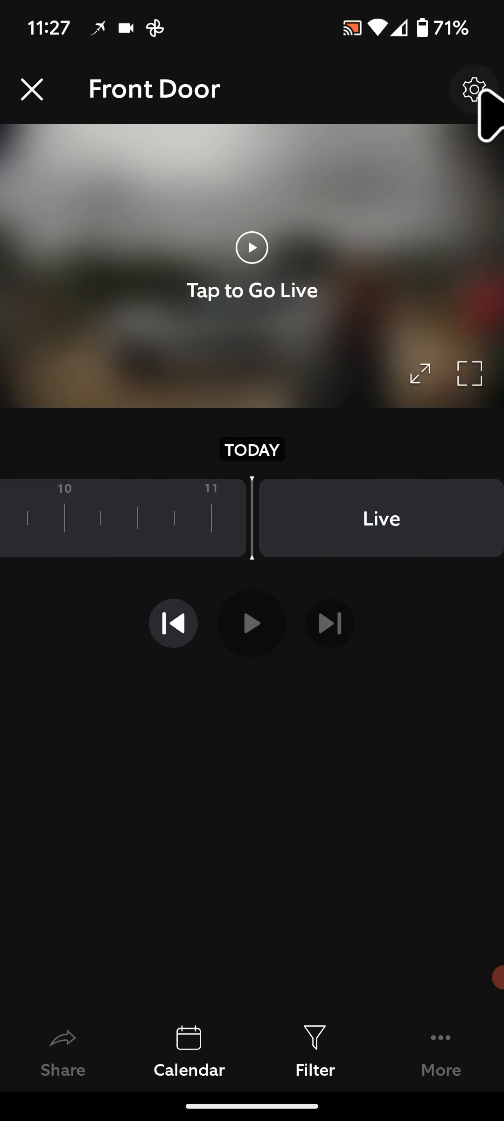
Reach Volume Settings via the gear icon, Device Settings and General Settings
{"action": "left_click", "coordinate": [475, 90]}
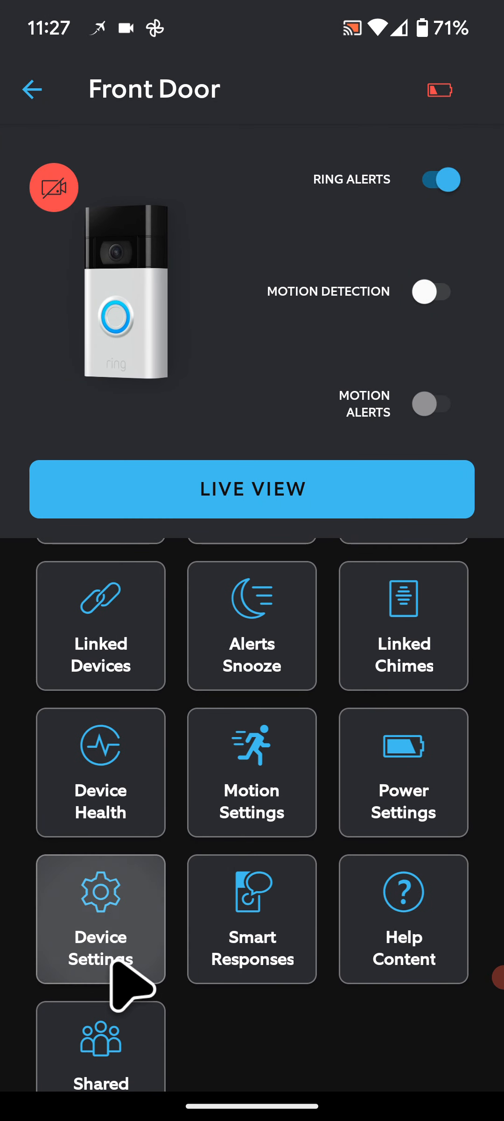
{"action": "left_click", "coordinate": [101, 920]}
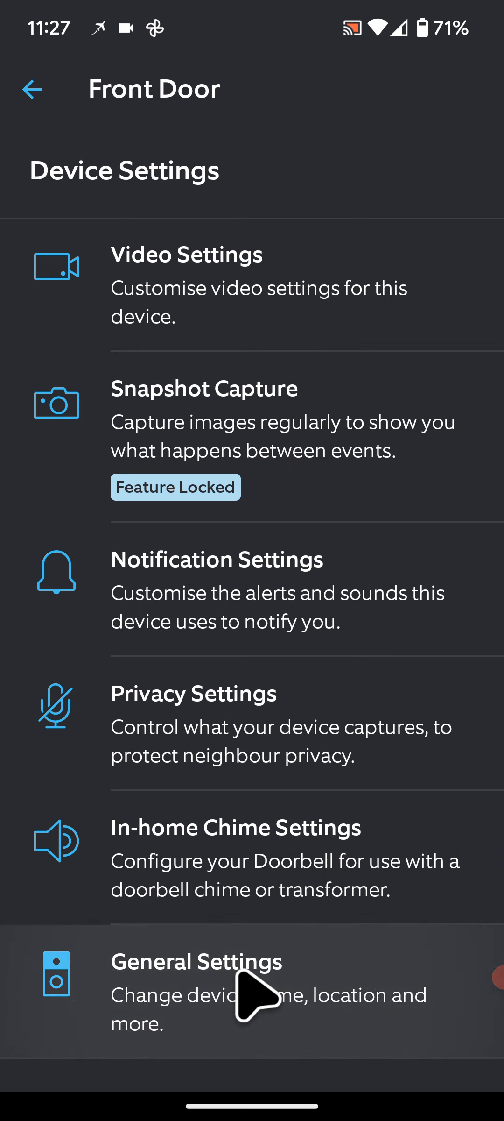
{"action": "left_click", "coordinate": [196, 962]}
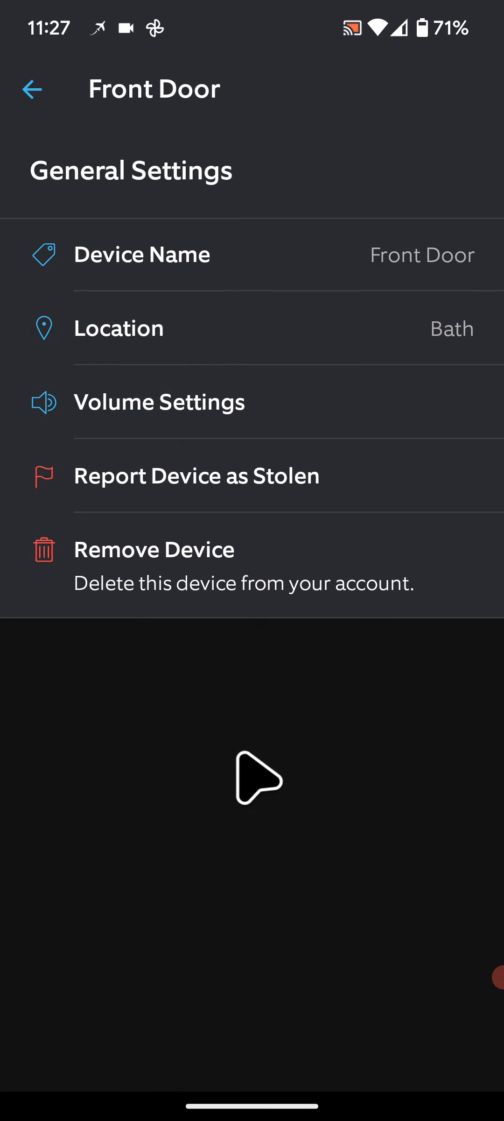
{"action": "left_click", "coordinate": [159, 403]}
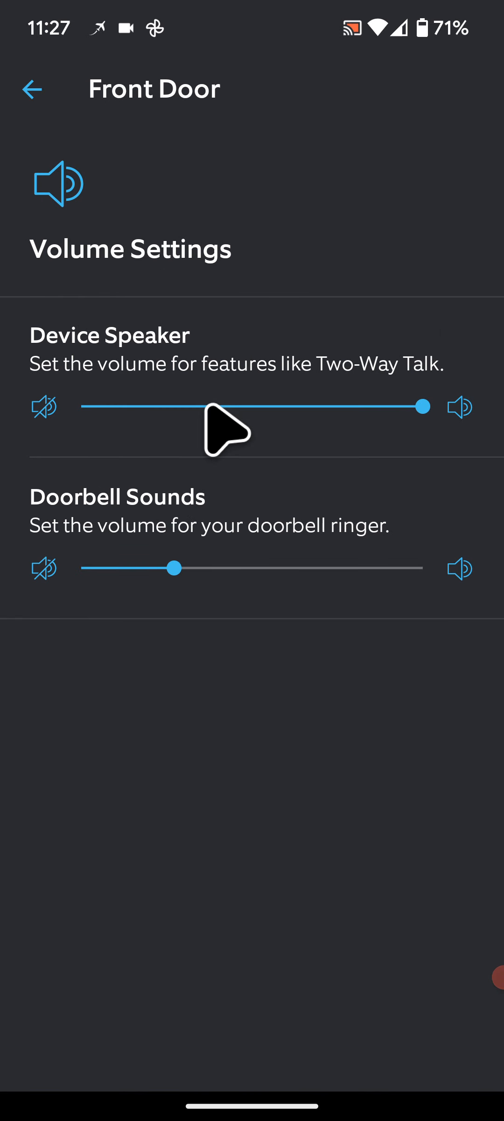
Drag the Device Speaker slider down to about halfway until 'Volume Updated' appears
{"action": "left_click_drag", "start_coordinate": [425, 406], "coordinate": [329, 407]}
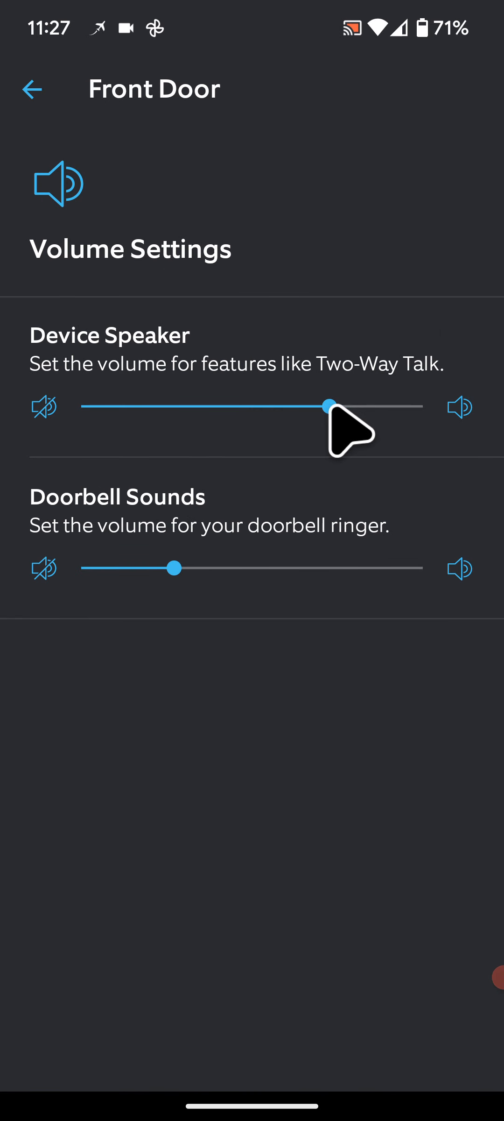
{"action": "left_click_drag", "start_coordinate": [330, 407], "coordinate": [208, 406]}
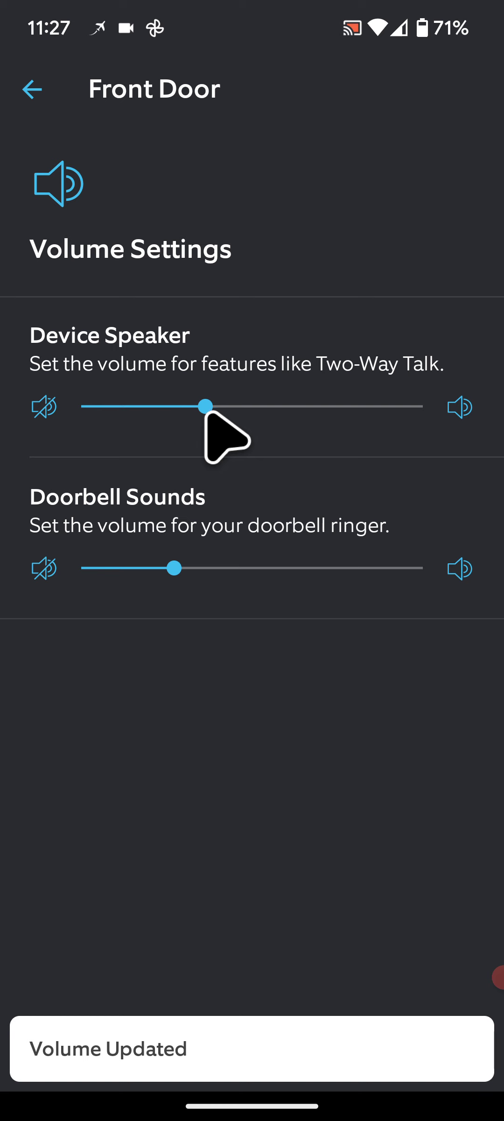
{"action": "left_click_drag", "start_coordinate": [207, 406], "coordinate": [266, 406]}
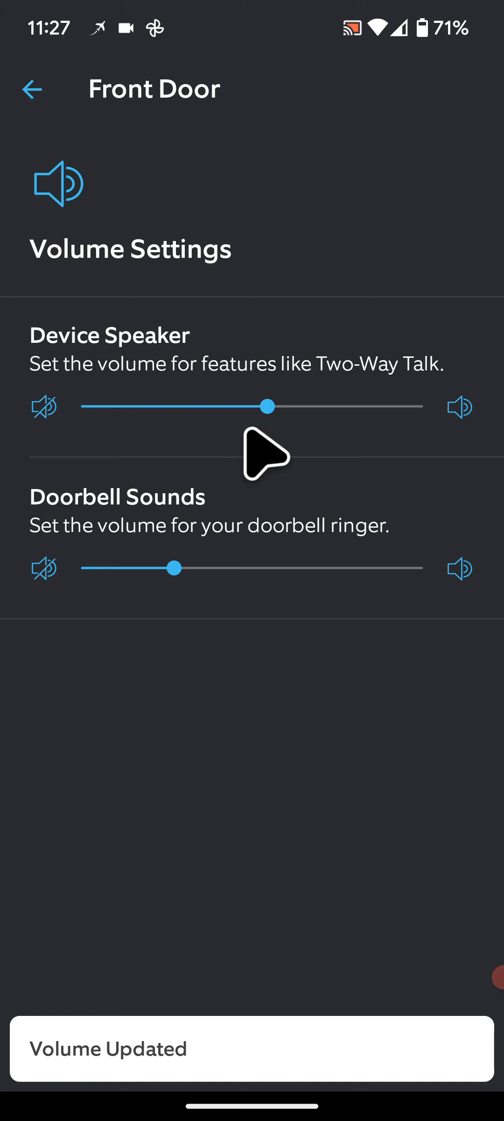